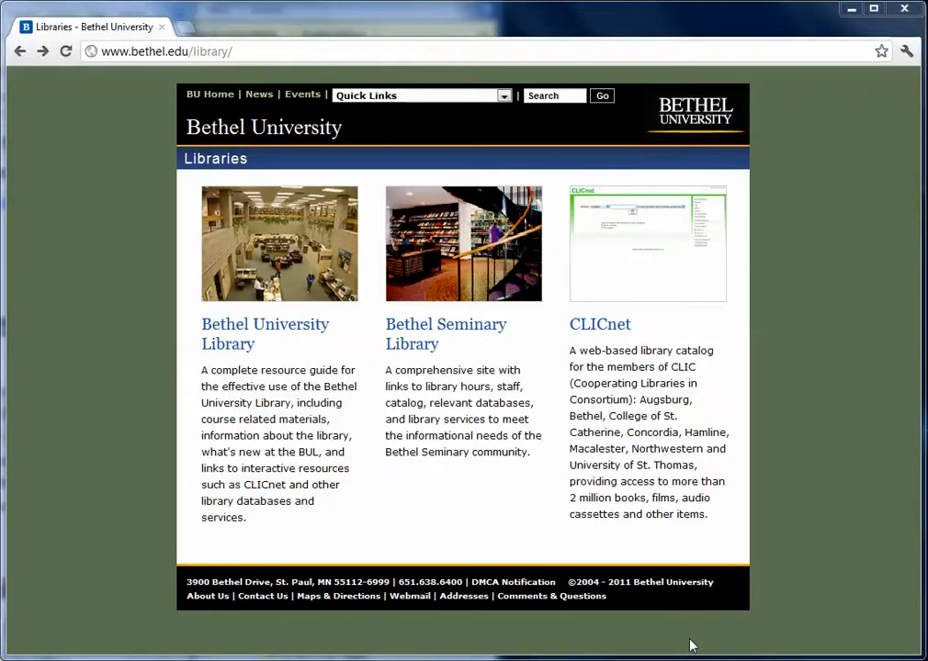
pyautogui.moveTo(682, 603)
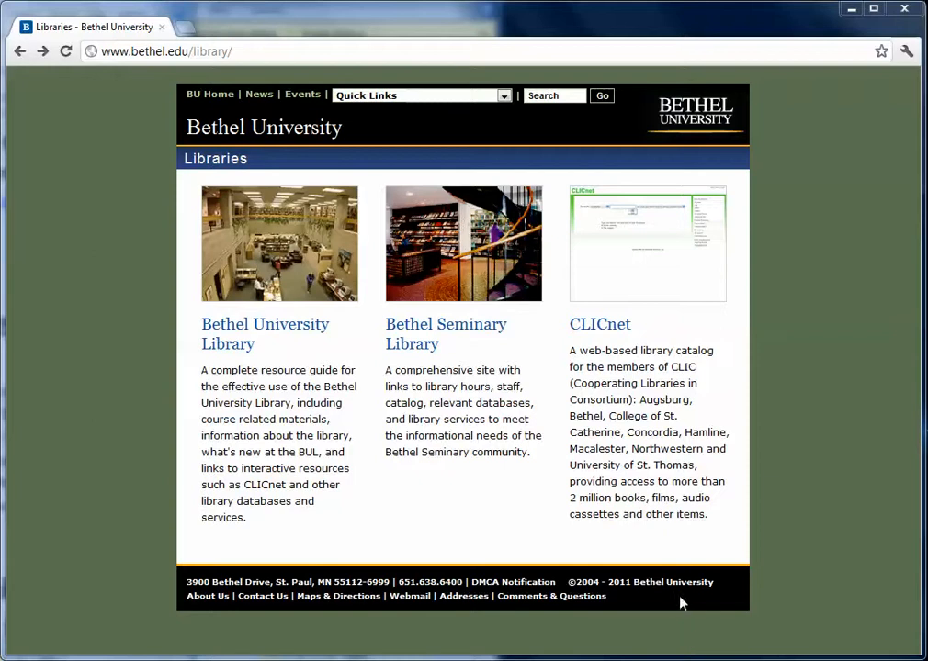
pyautogui.moveTo(444, 335)
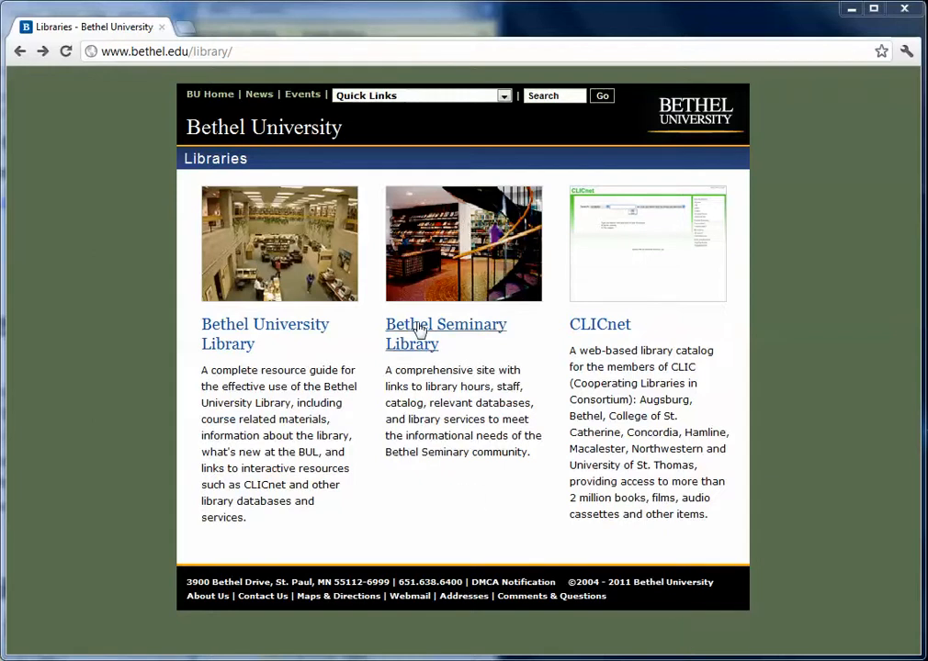
# - Go to the Bethel Seminary Library home page from the Libraries page
pyautogui.click(444, 334)
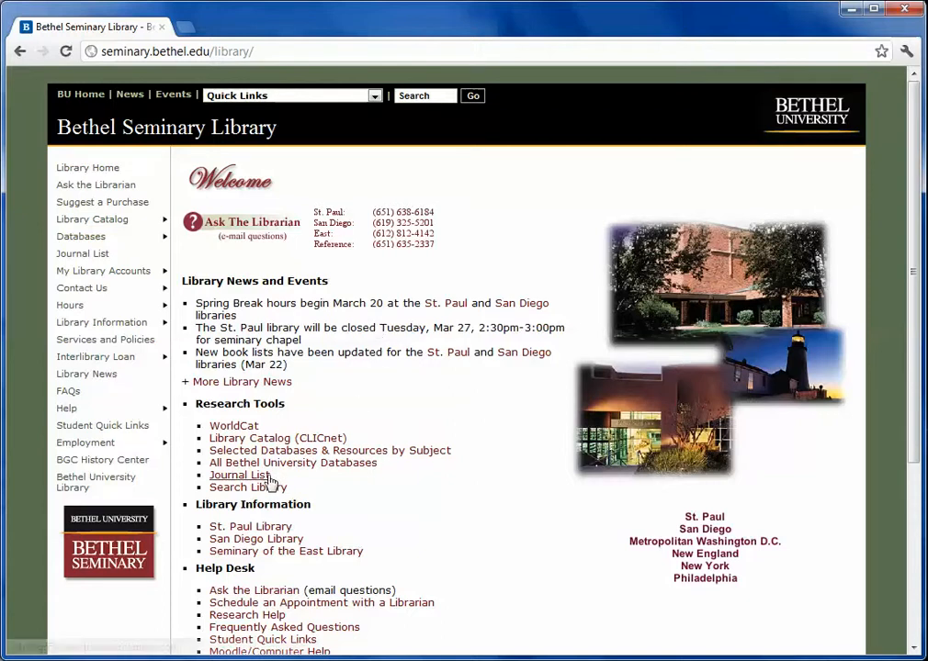
pyautogui.click(292, 463)
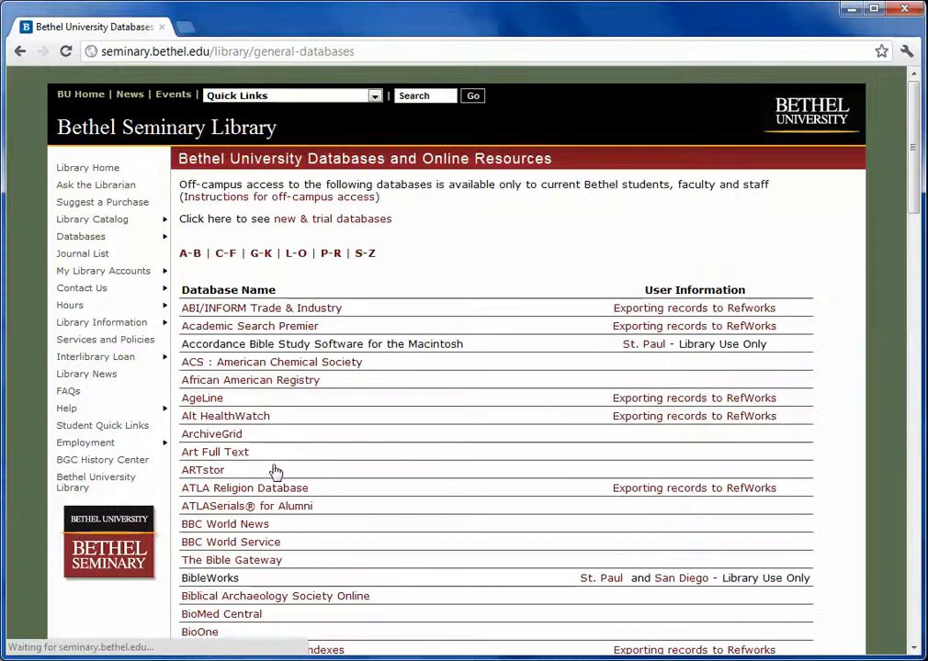
pyautogui.scroll(-3)
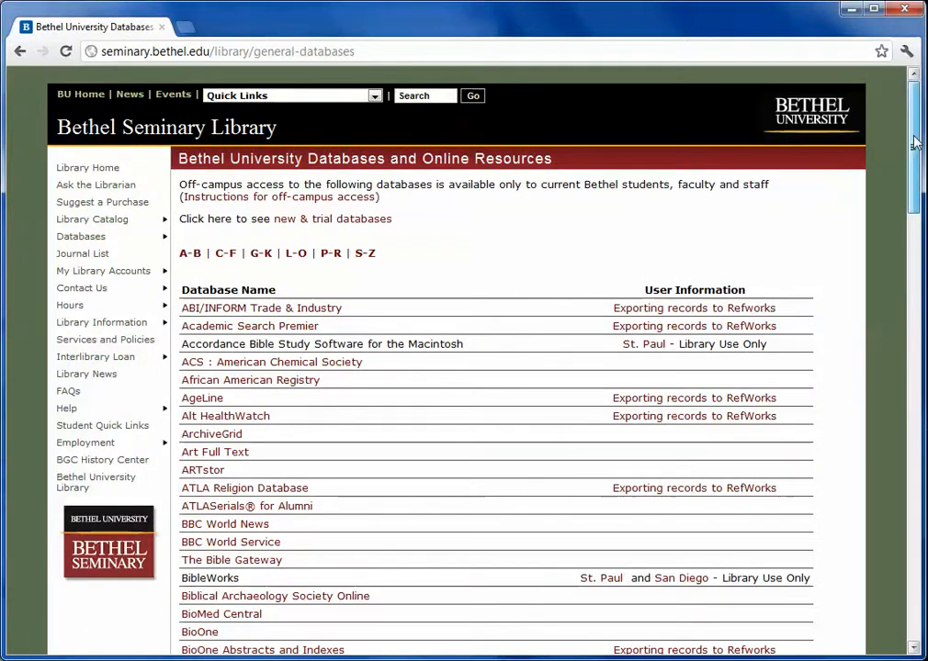
pyautogui.scroll(-3)
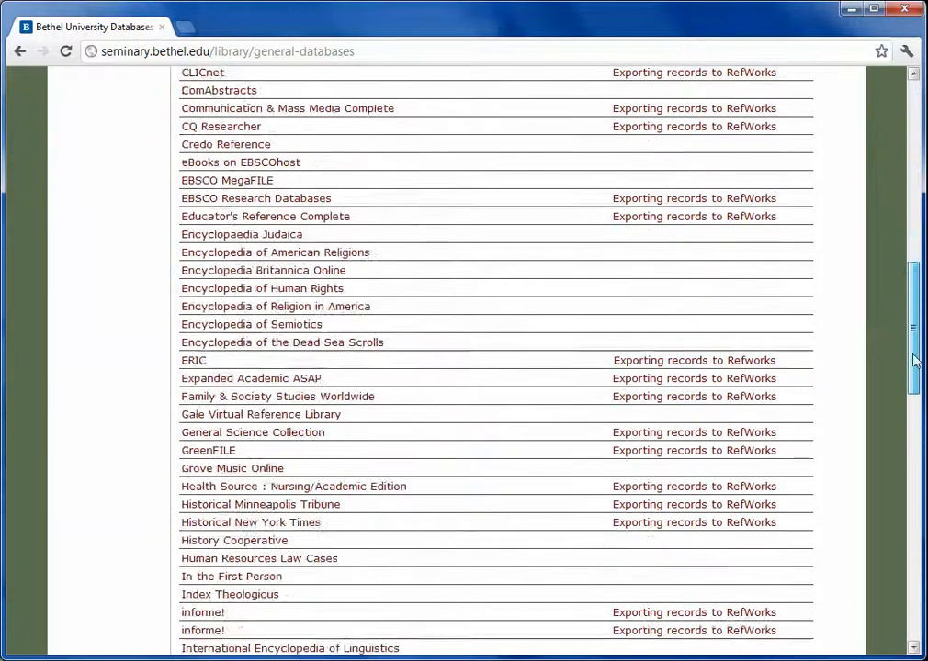
pyautogui.scroll(-3)
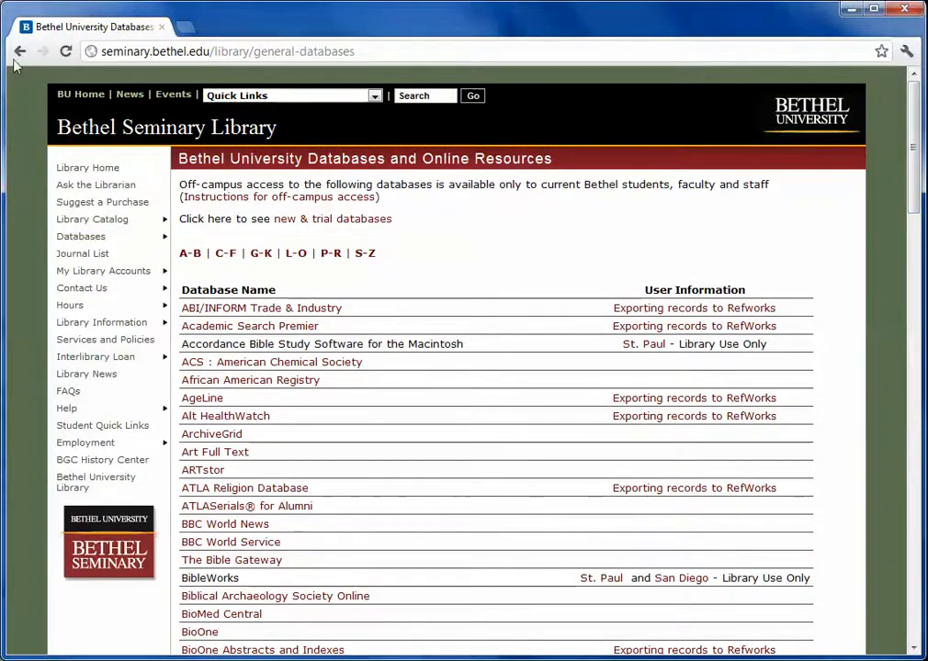
pyautogui.click(20, 52)
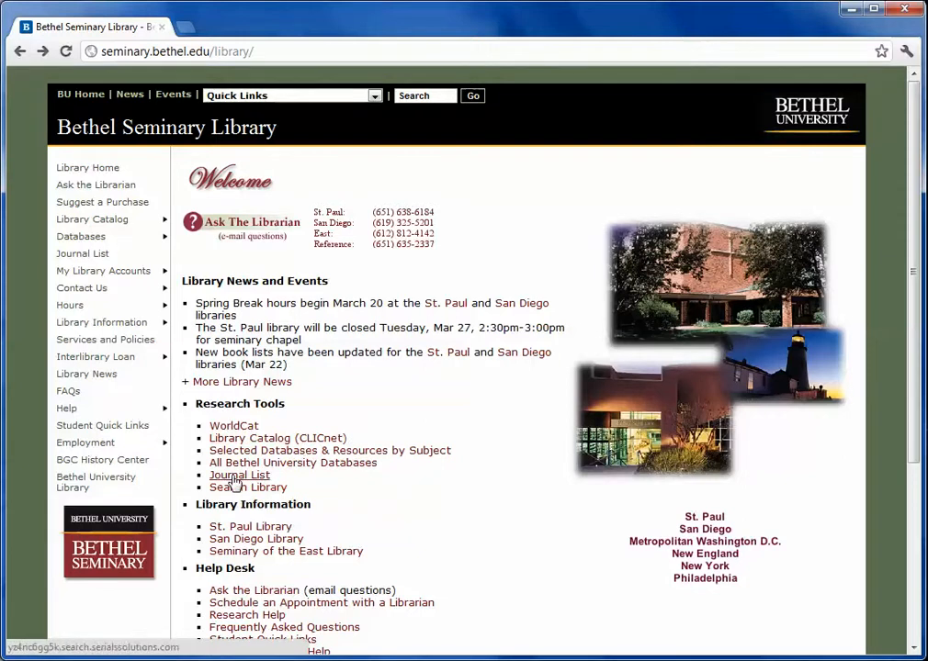
# - In the Journal List finder, search for journal titles beginning with 'Harvard'
pyautogui.click(239, 474)
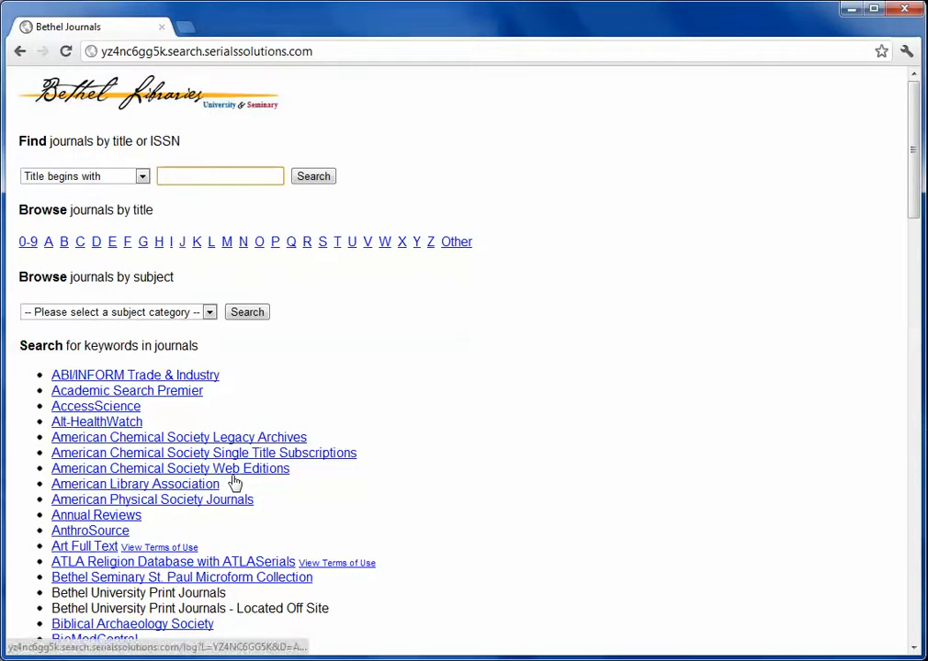
pyautogui.click(220, 176)
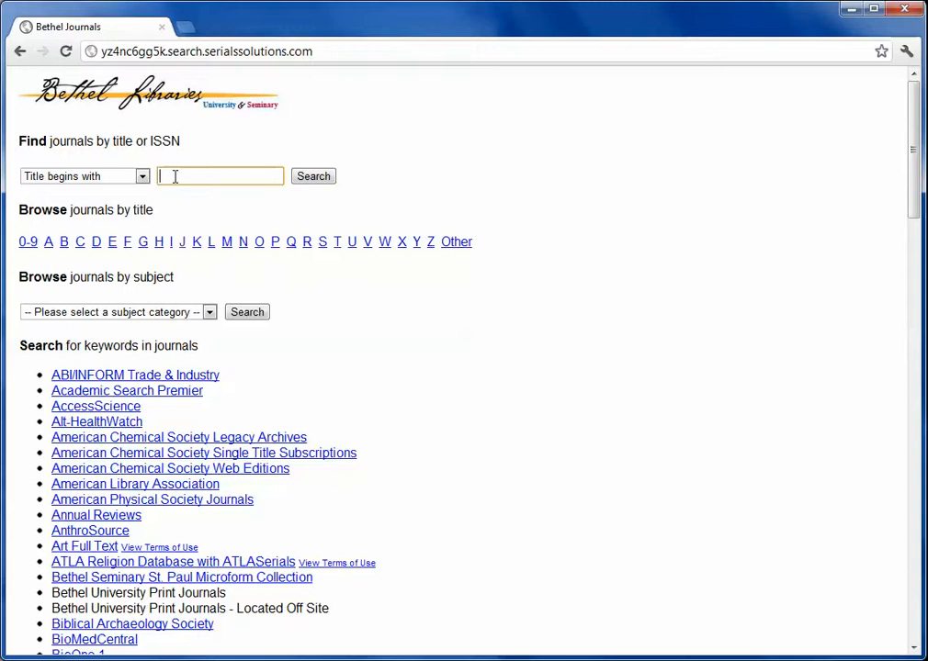
pyautogui.write('H')
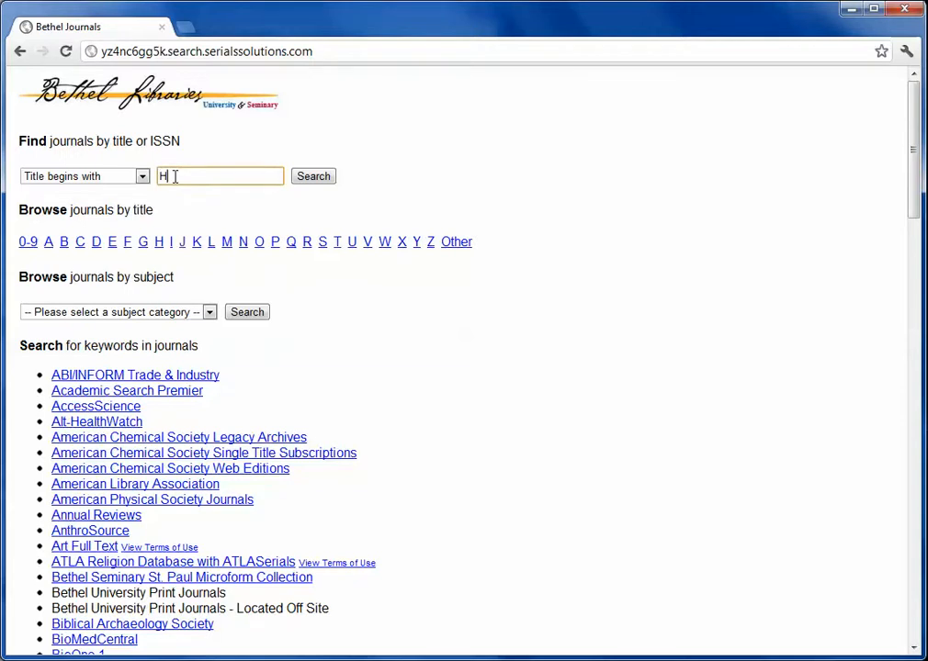
pyautogui.write('arvard')
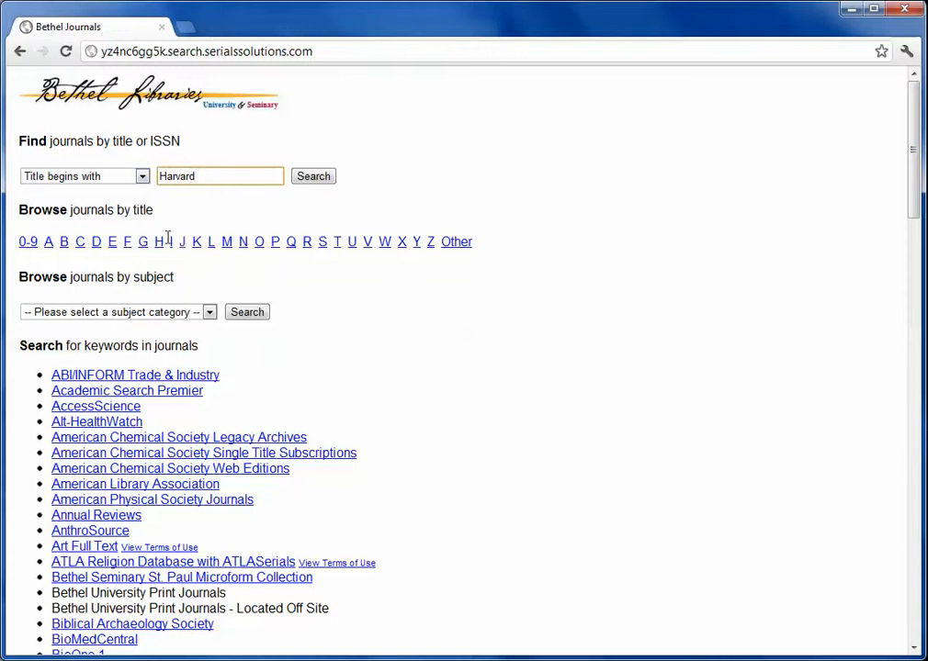
pyautogui.moveTo(158, 242)
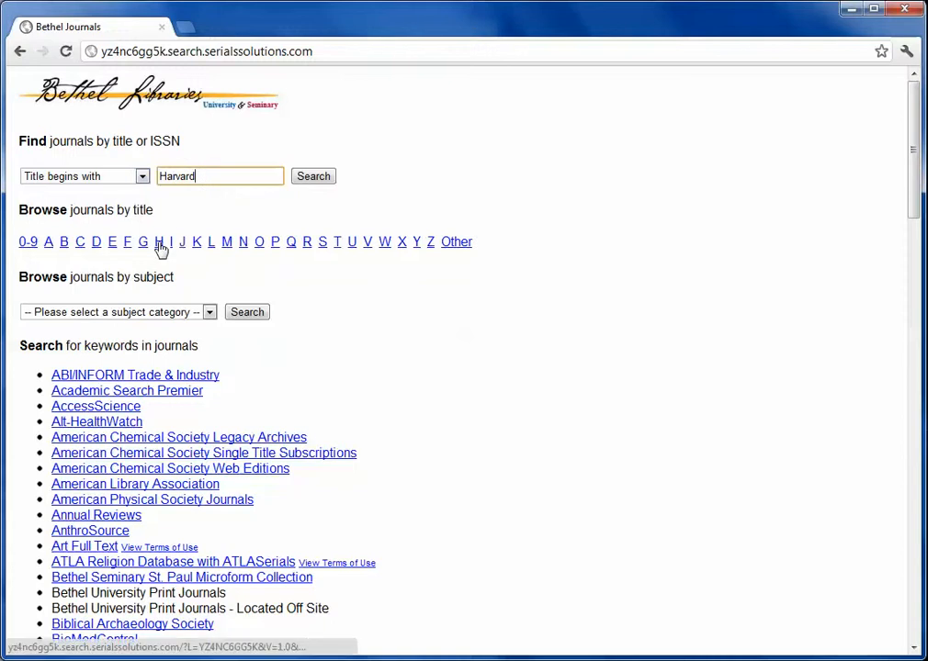
pyautogui.click(313, 176)
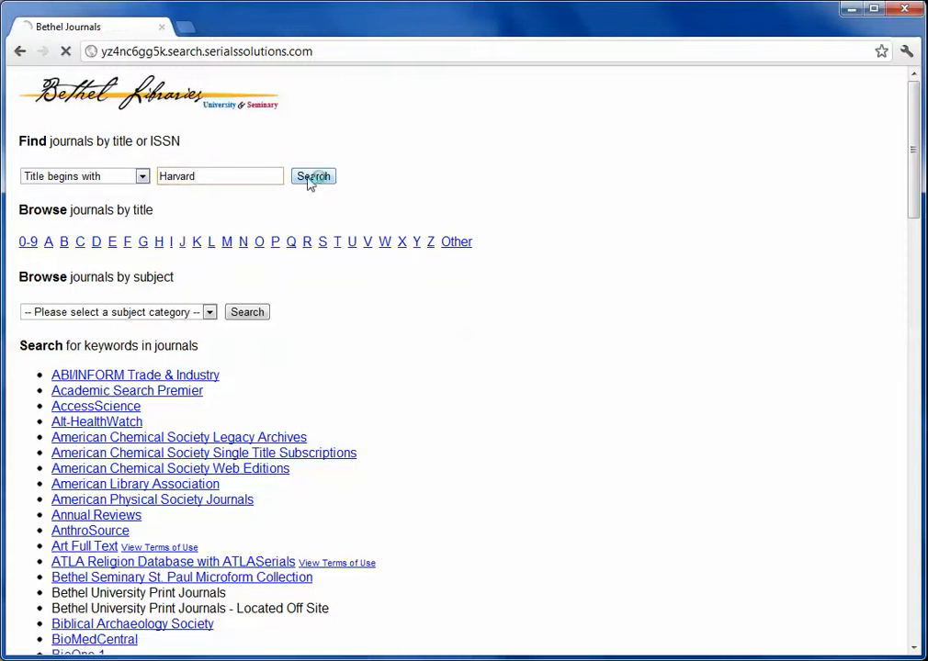
# - Load the 45 Harvard title results and review Harvard business review's full-text sources
pyautogui.click(313, 177)
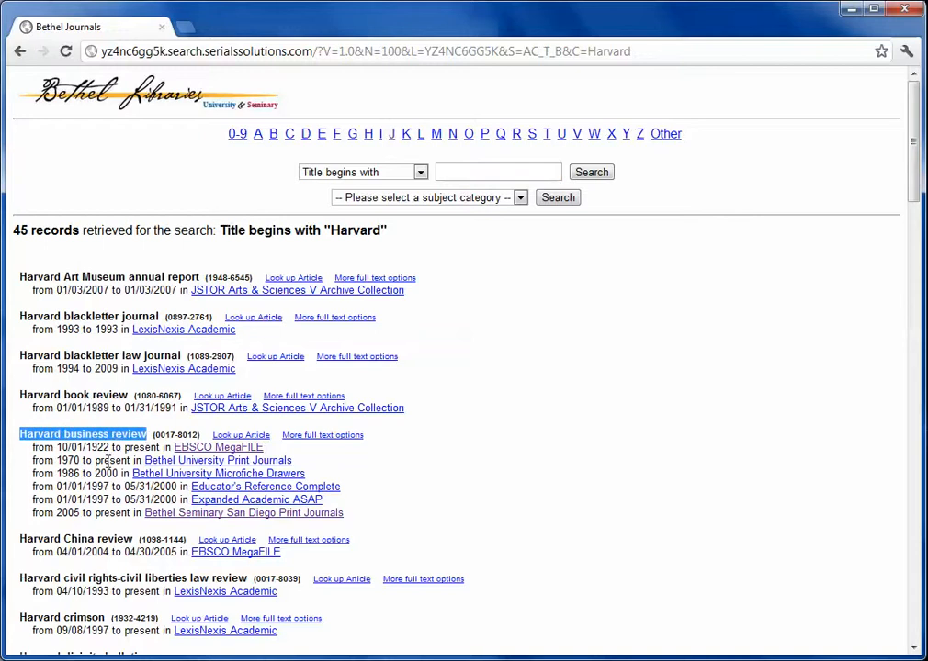
pyautogui.moveTo(110, 463)
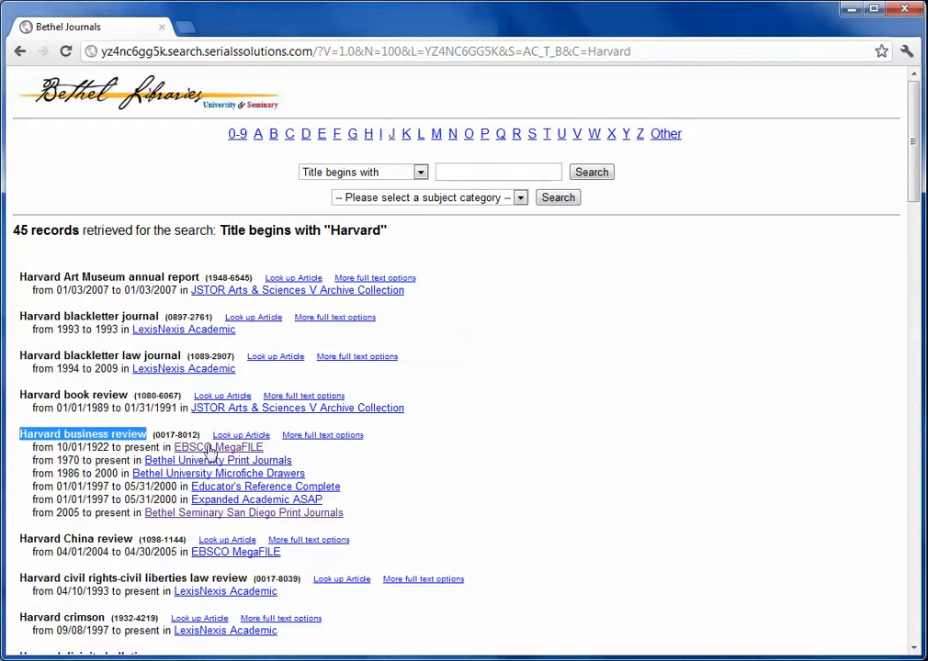
pyautogui.moveTo(218, 448)
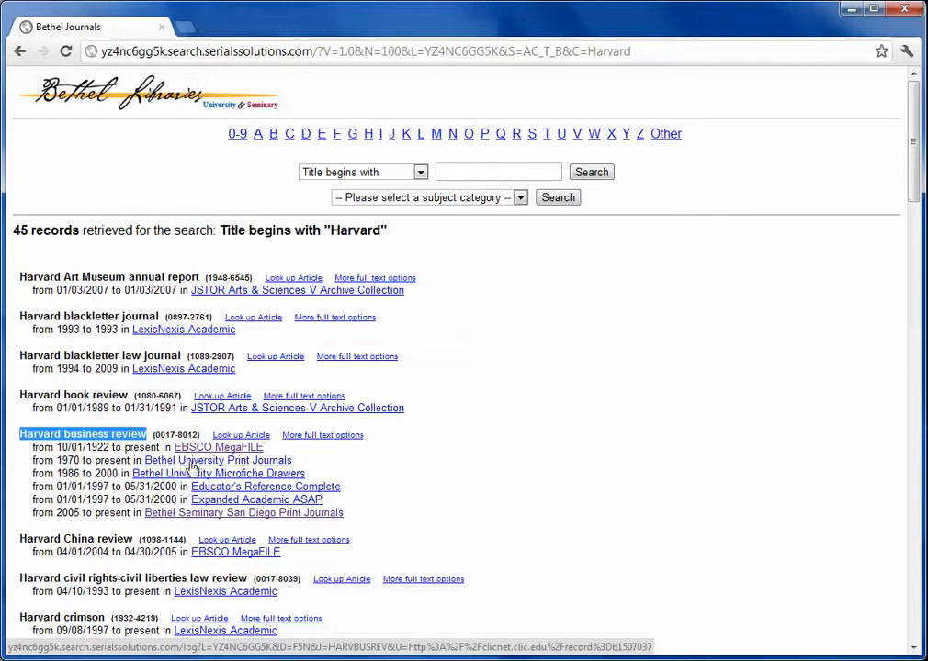
pyautogui.moveTo(264, 475)
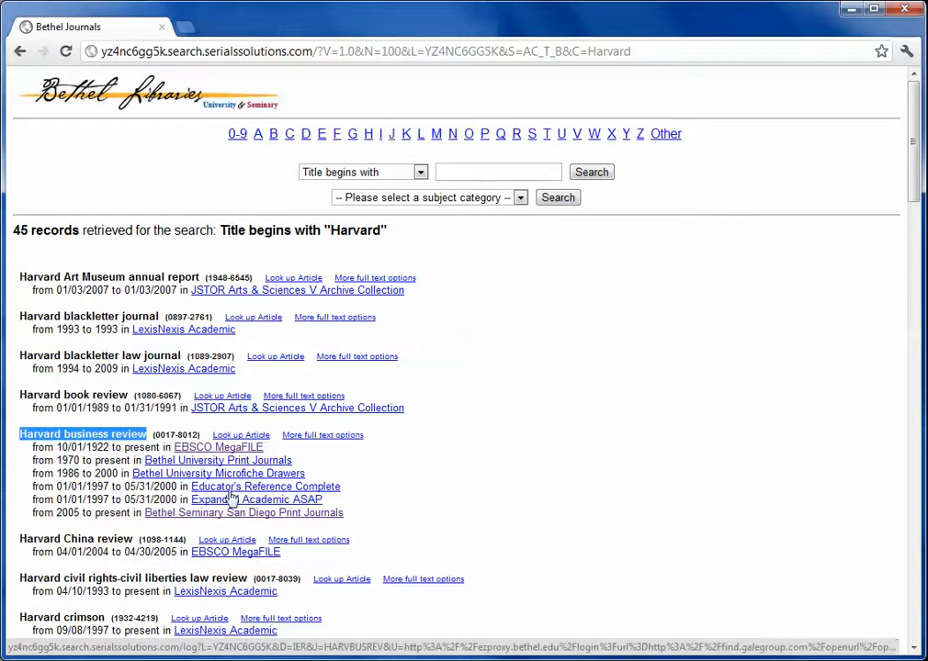
pyautogui.moveTo(303, 496)
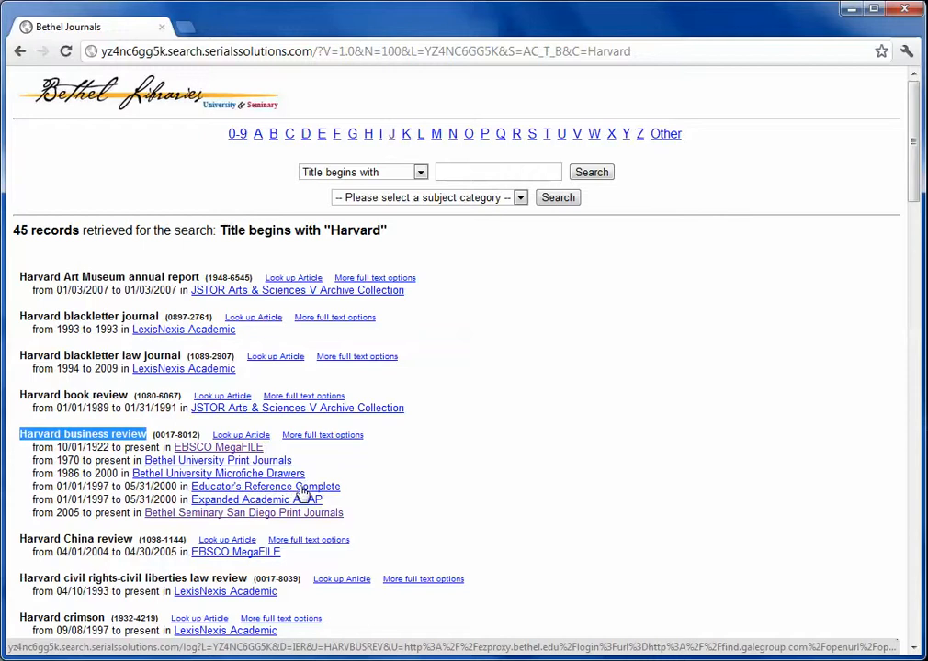
pyautogui.moveTo(272, 504)
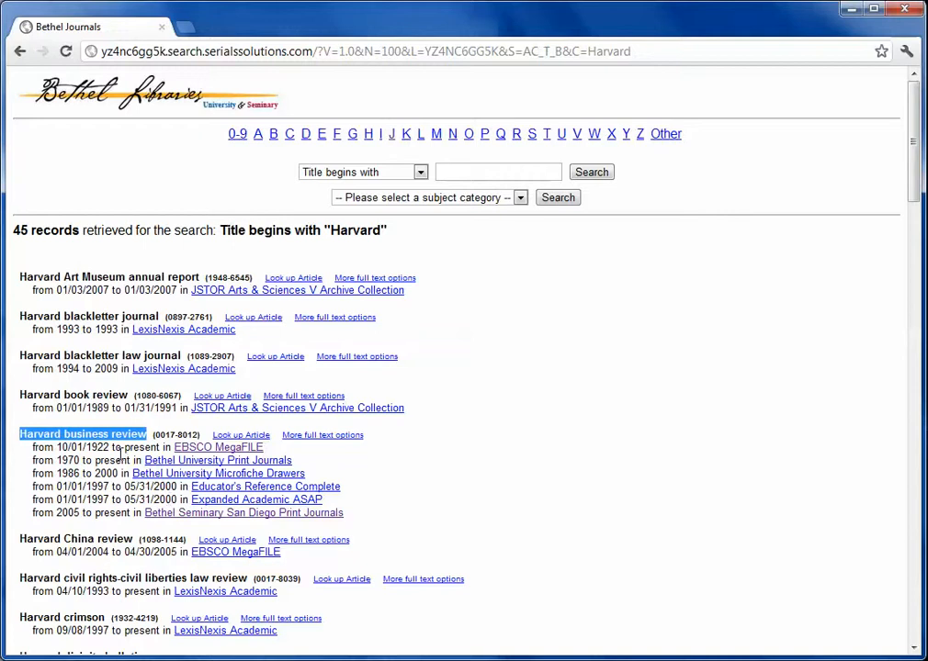
pyautogui.moveTo(246, 449)
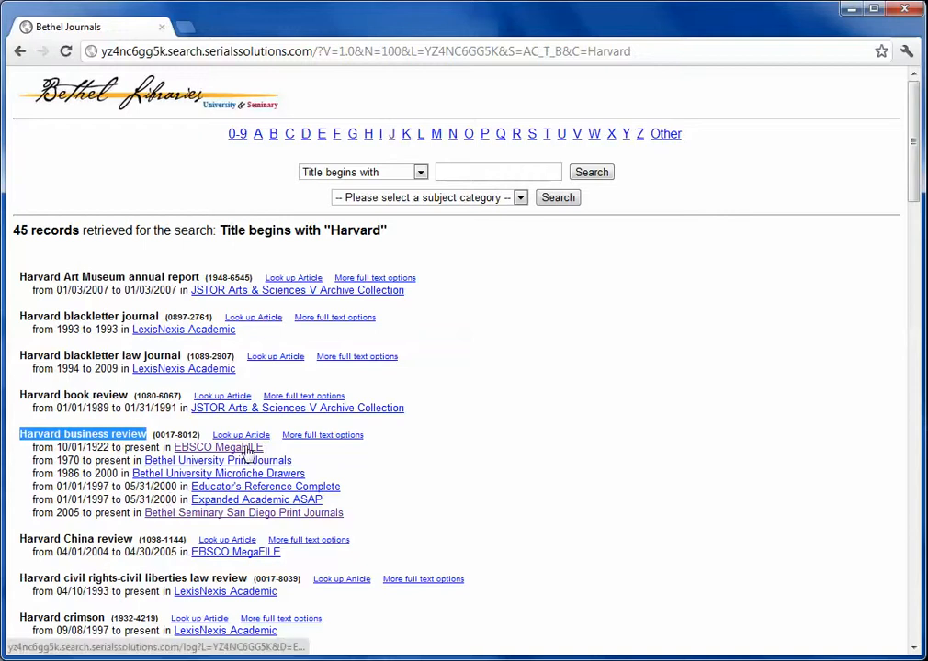
pyautogui.click(217, 448)
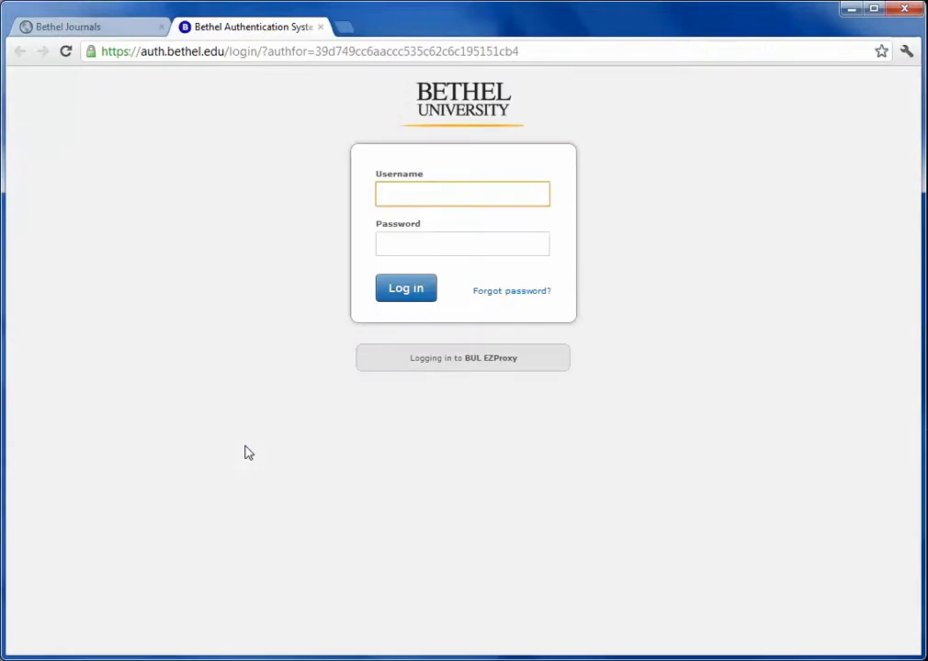
pyautogui.write('labjer')
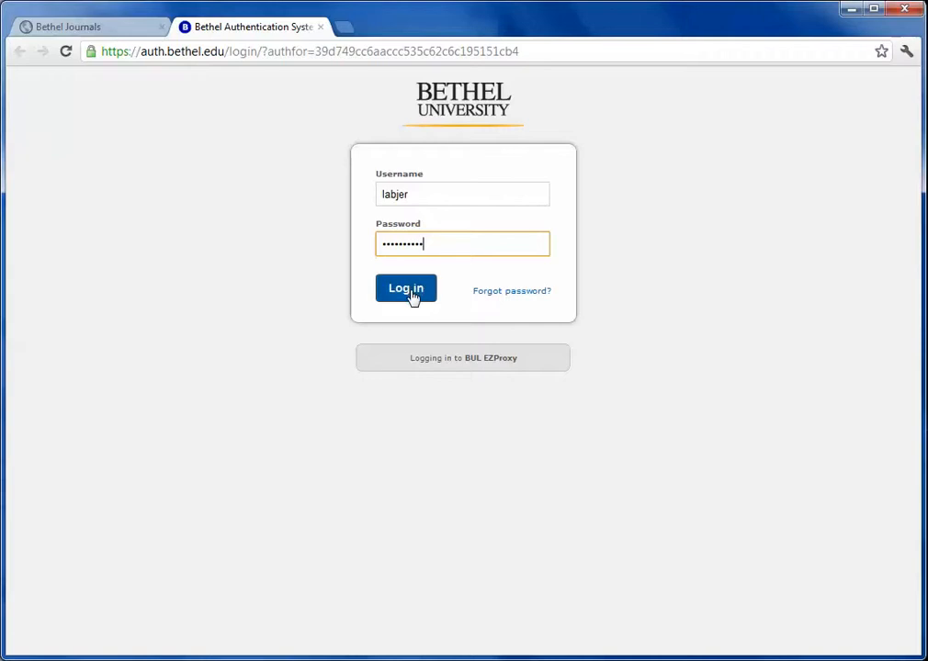
pyautogui.click(406, 289)
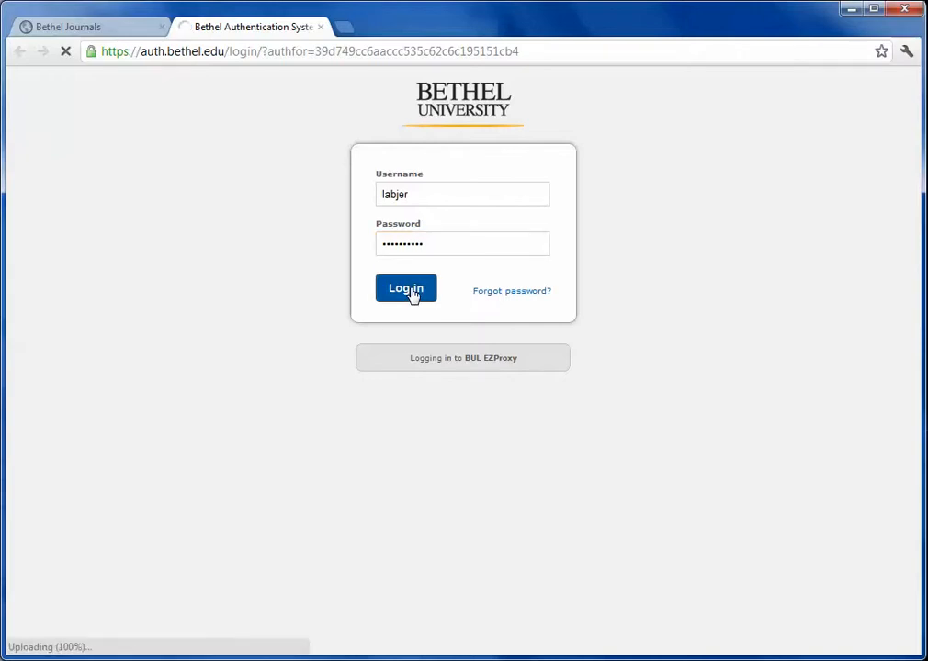
pyautogui.click(406, 288)
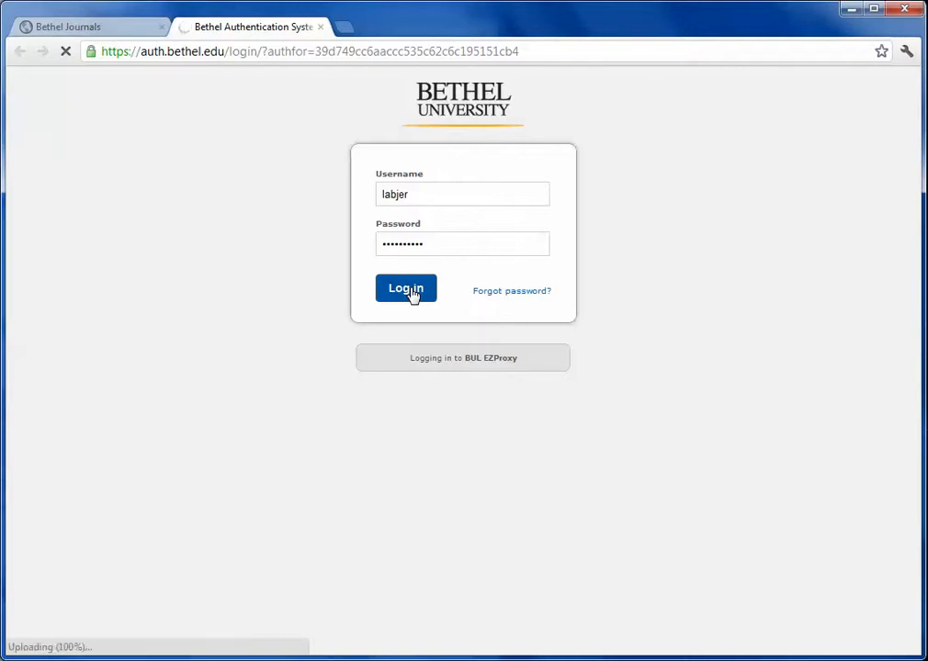
pyautogui.click(406, 288)
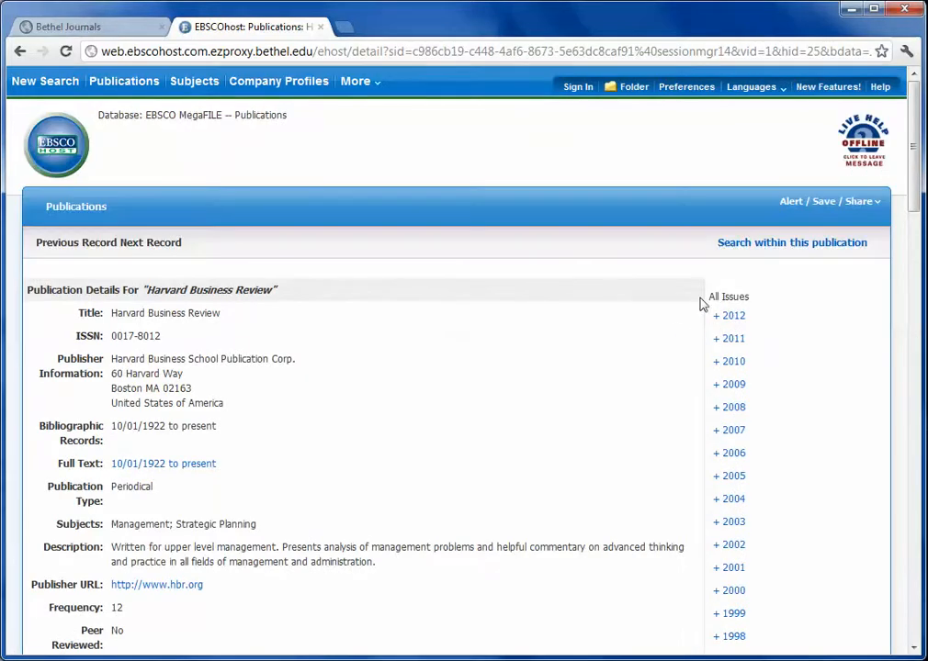
# - Expand the 2003 issues and open the Vol. 81 Issue 7 July 2003 article listing
pyautogui.click(728, 338)
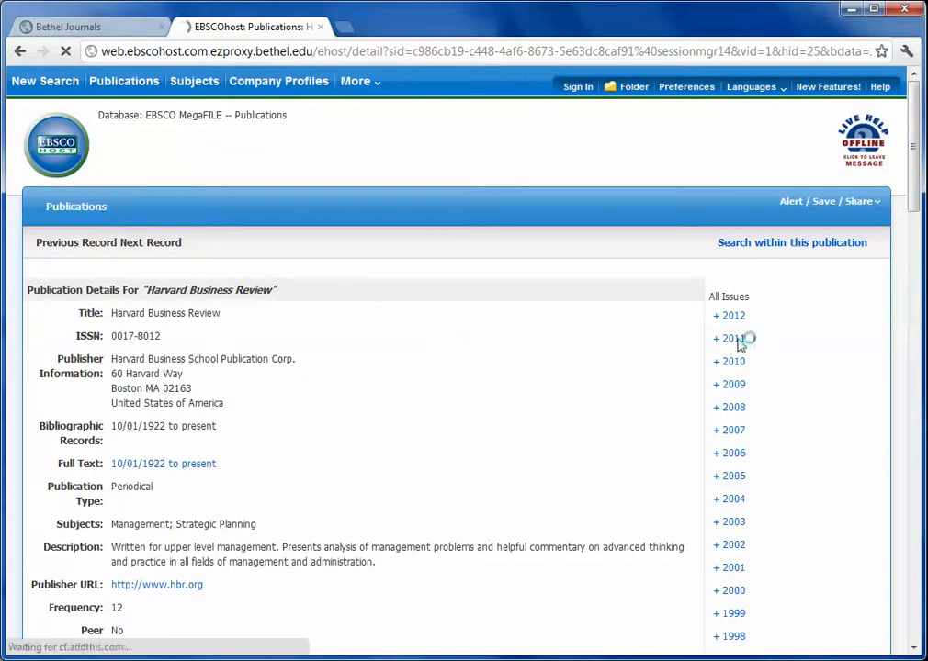
pyautogui.click(728, 522)
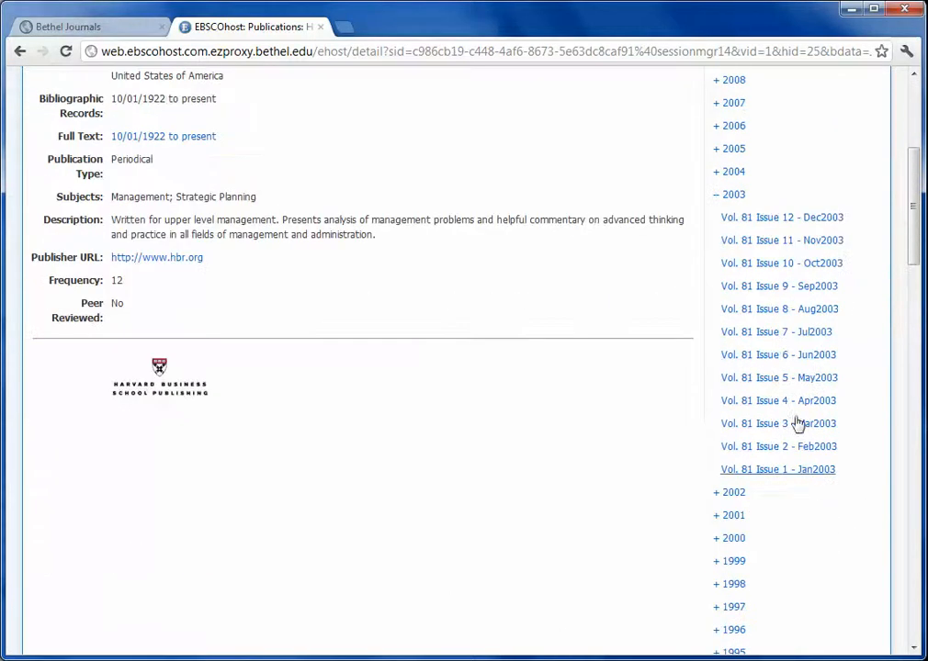
pyautogui.moveTo(775, 330)
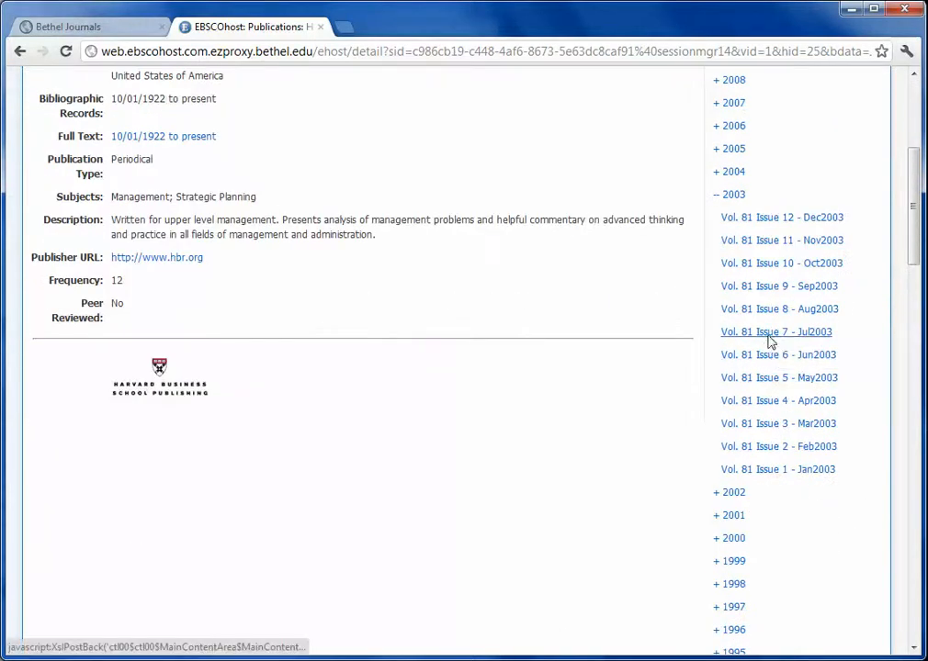
pyautogui.click(775, 330)
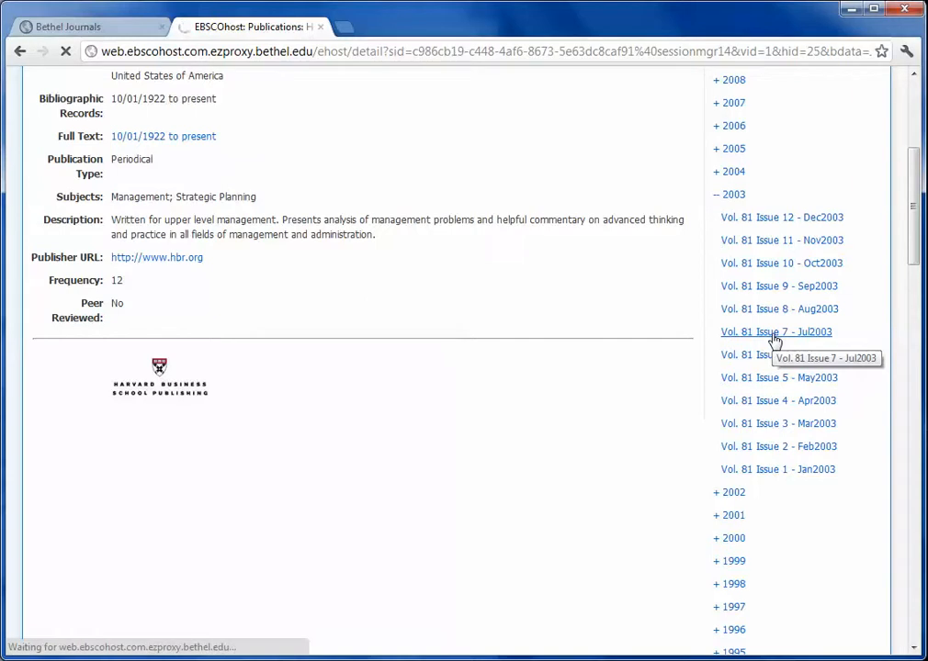
pyautogui.click(776, 331)
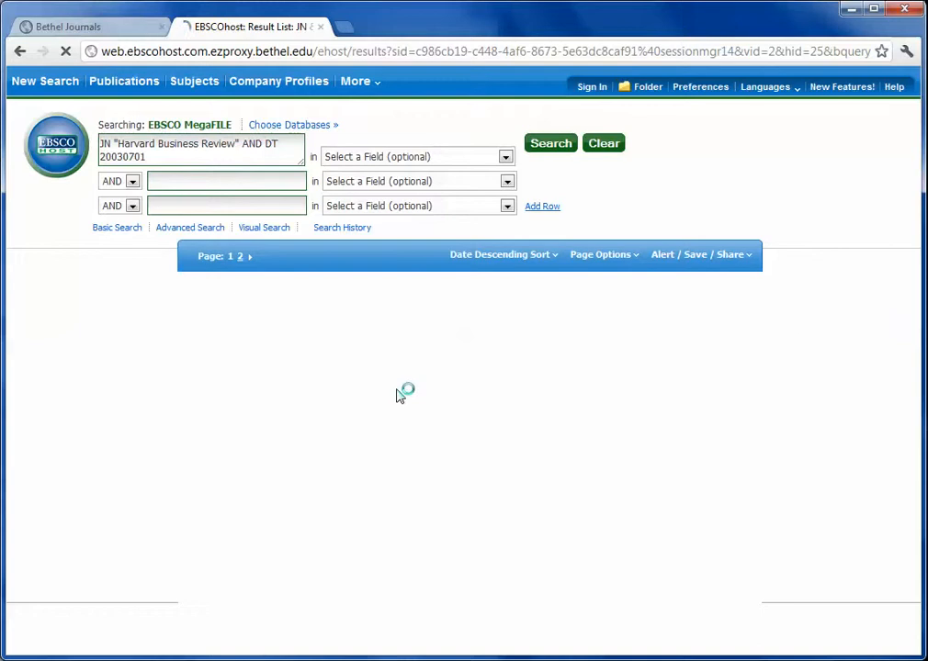
pyautogui.click(550, 143)
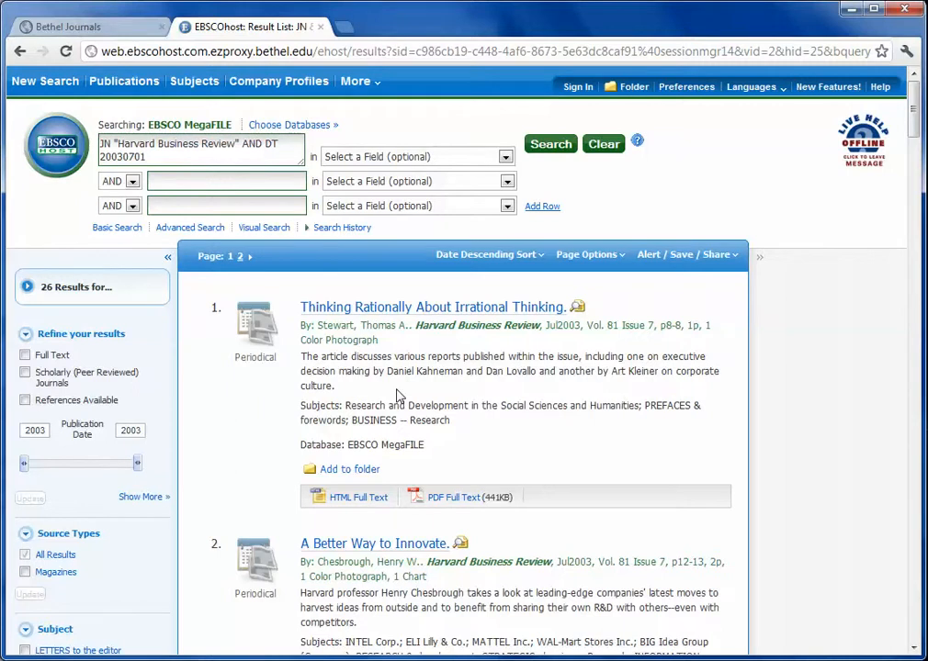
pyautogui.moveTo(552, 353)
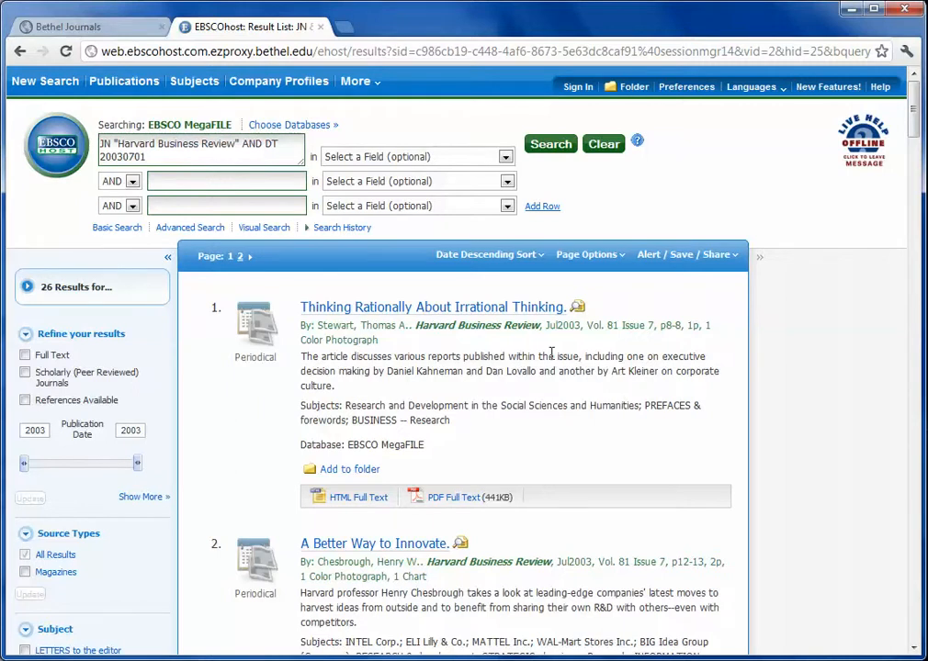
pyautogui.scroll(-3)
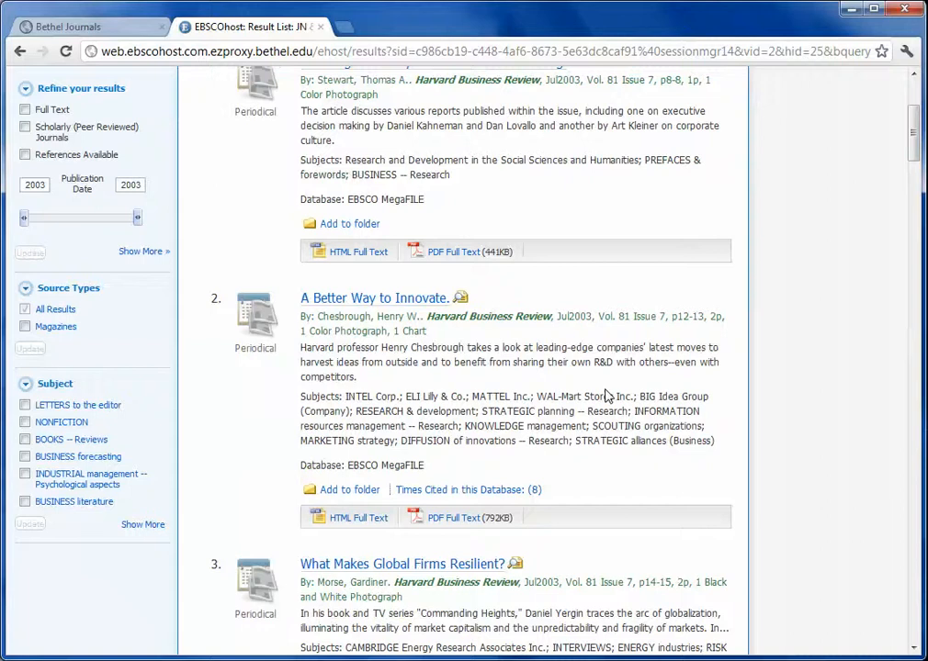
pyautogui.scroll(-3)
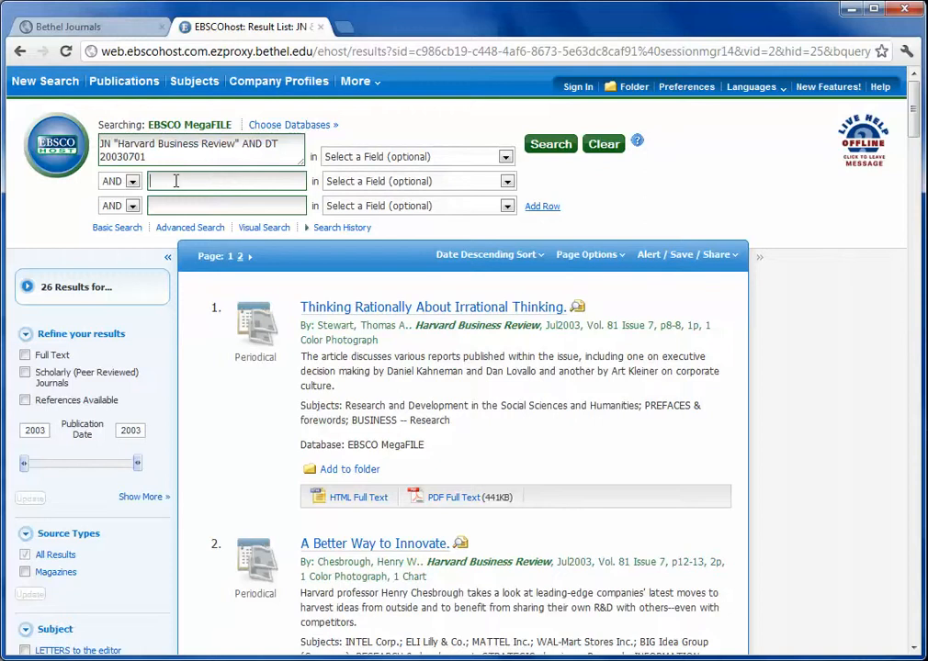
# - Add 'Does IT Matter' to the issue search and run it, narrowing to 3 results
pyautogui.write('D')
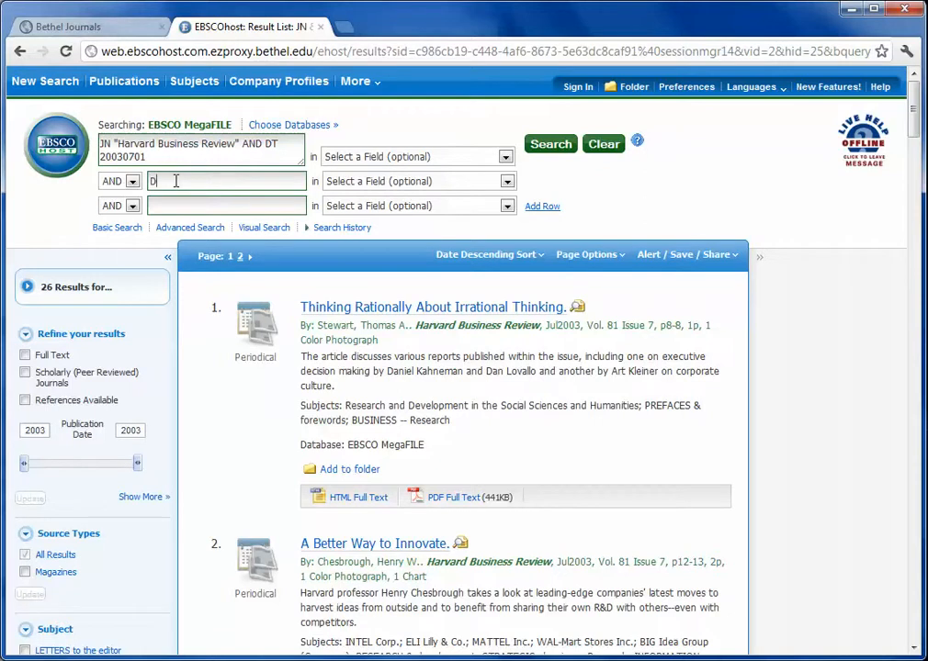
pyautogui.write('Does IT Matt')
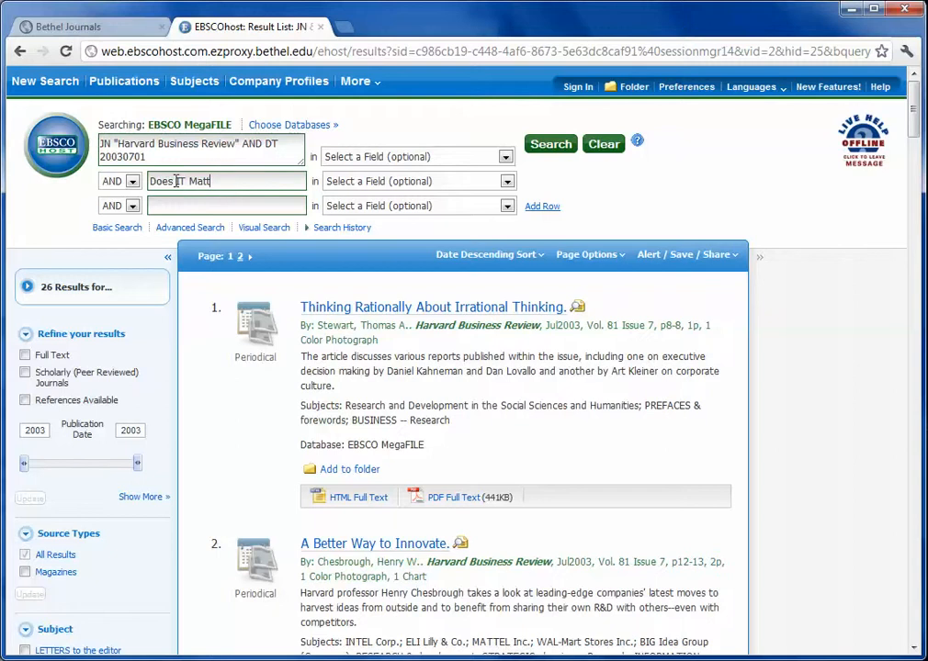
pyautogui.click(552, 143)
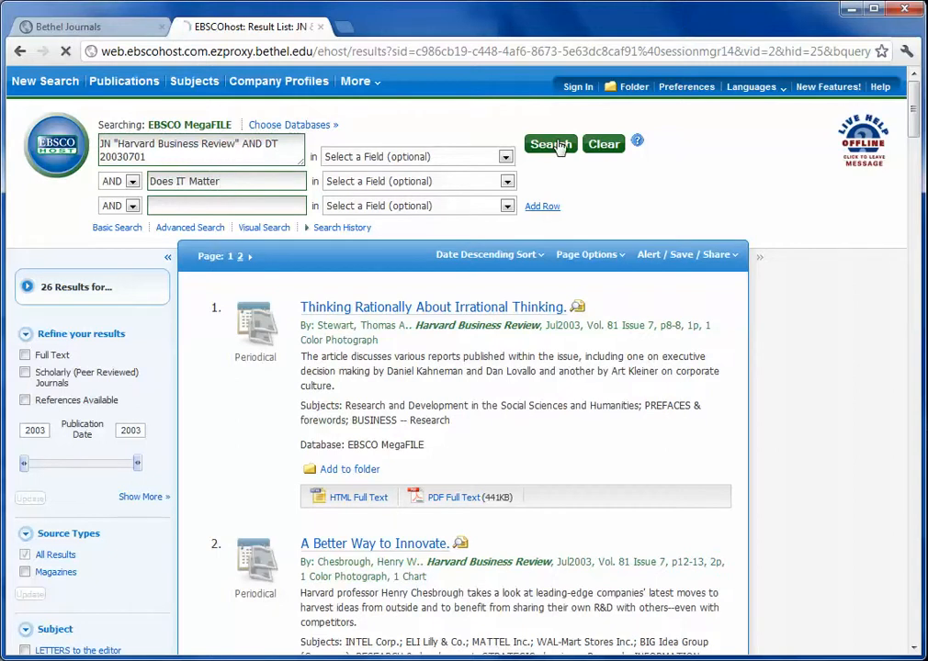
pyautogui.click(551, 143)
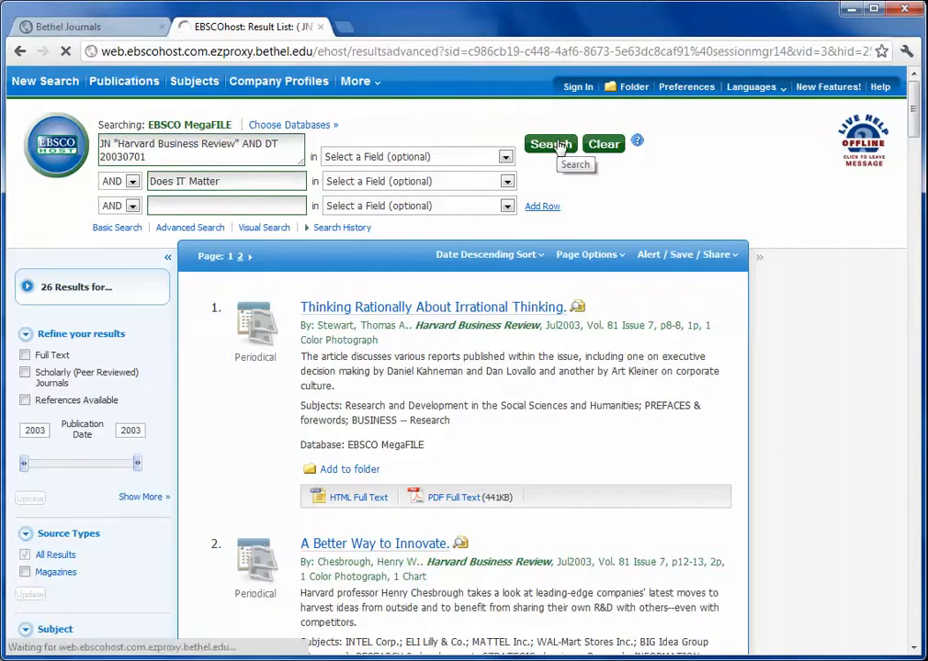
pyautogui.click(549, 143)
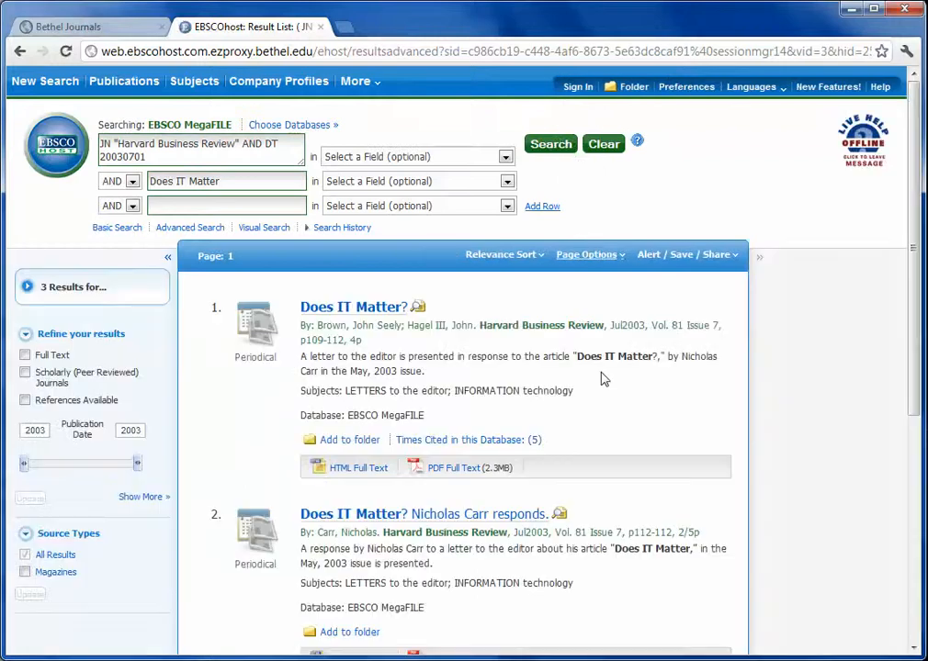
pyautogui.moveTo(558, 395)
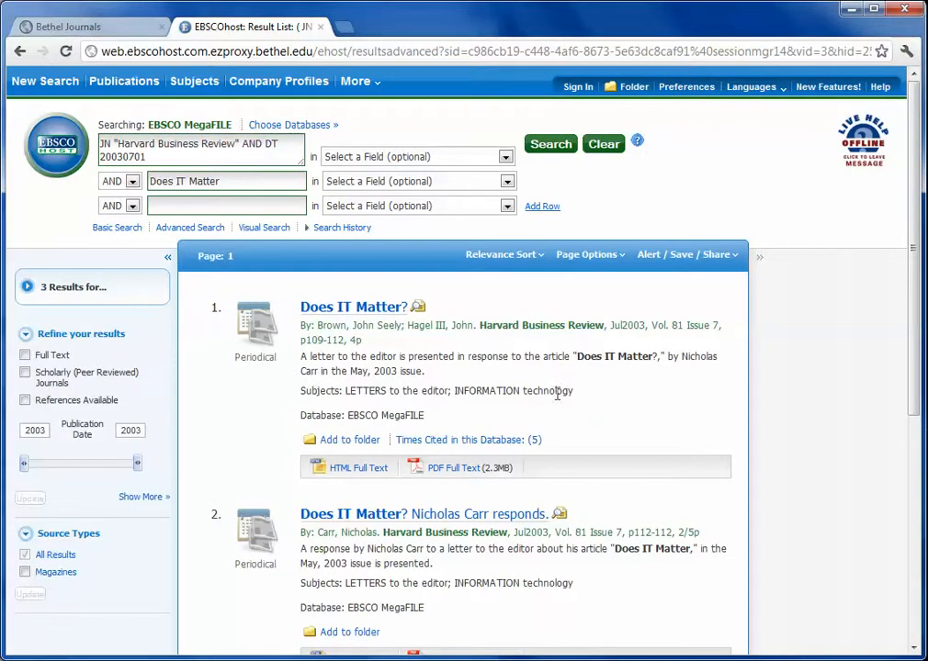
pyautogui.moveTo(439, 346)
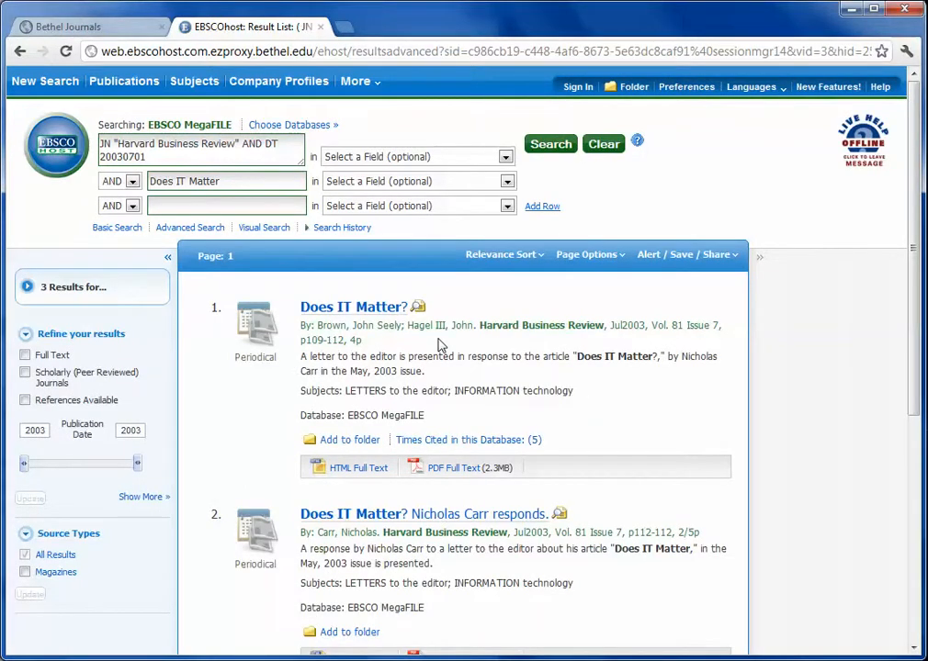
pyautogui.scroll(-3)
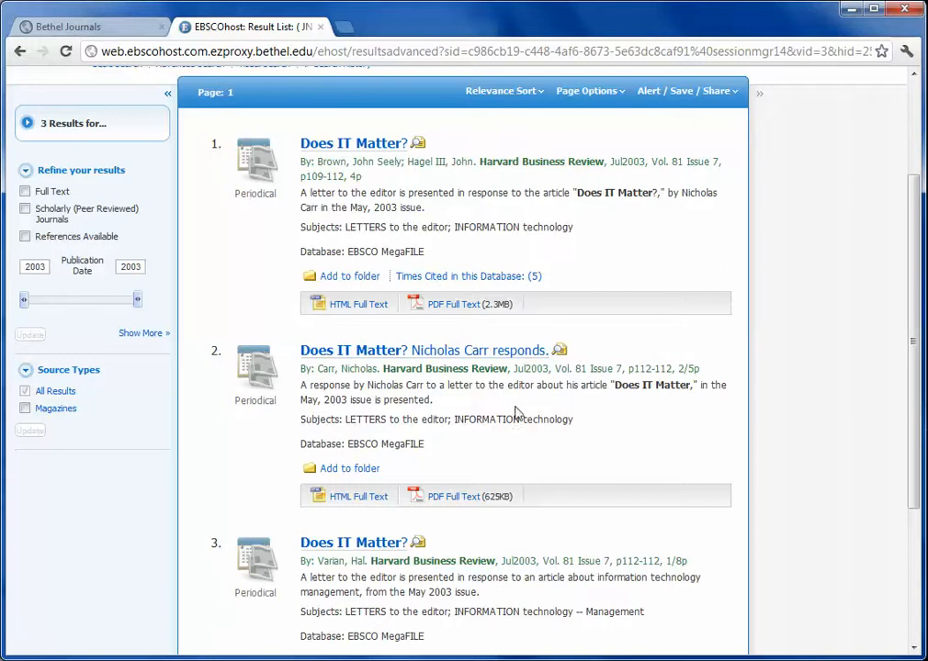
pyautogui.moveTo(540, 495)
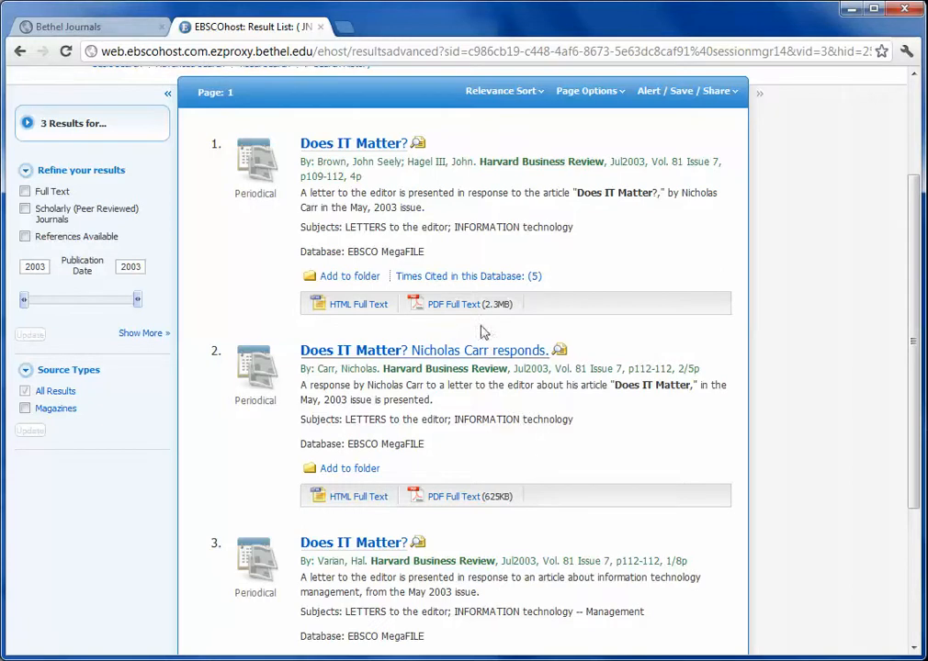
pyautogui.moveTo(452, 305)
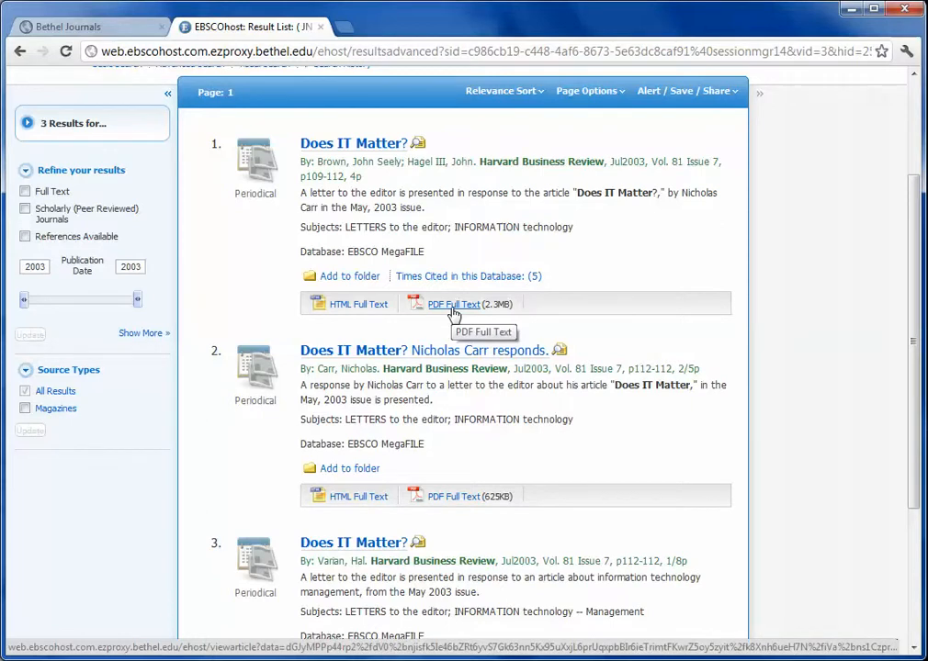
pyautogui.moveTo(477, 330)
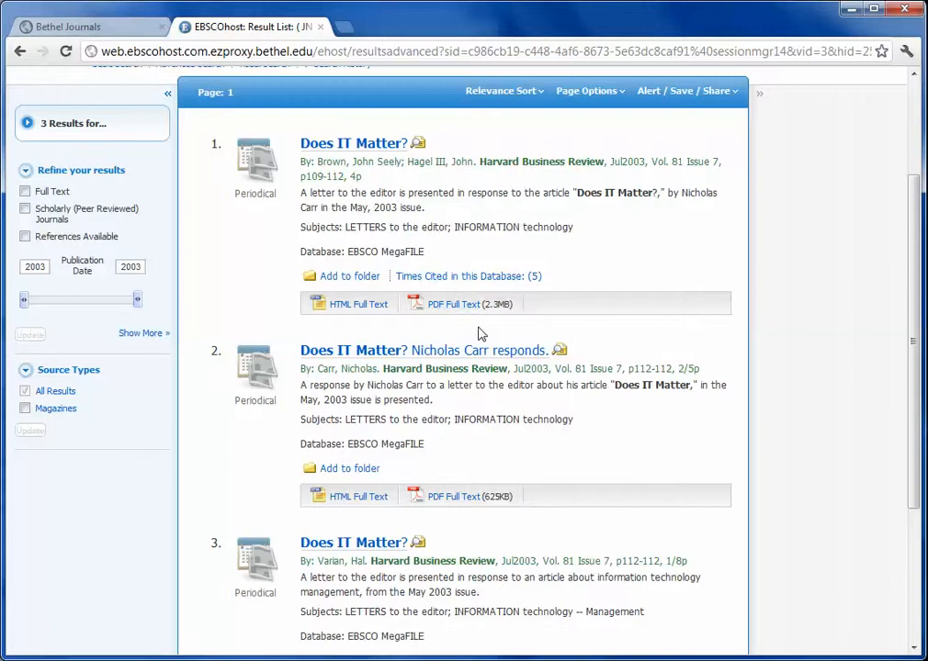